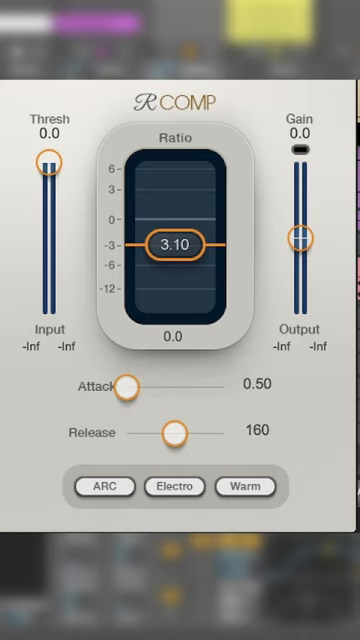
- Drag the R COMP Thresh slider down to read -22.2 dB
left_click_drag(48, 160, 48, 216)
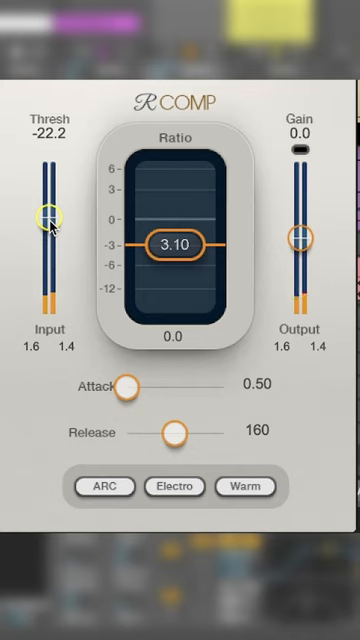